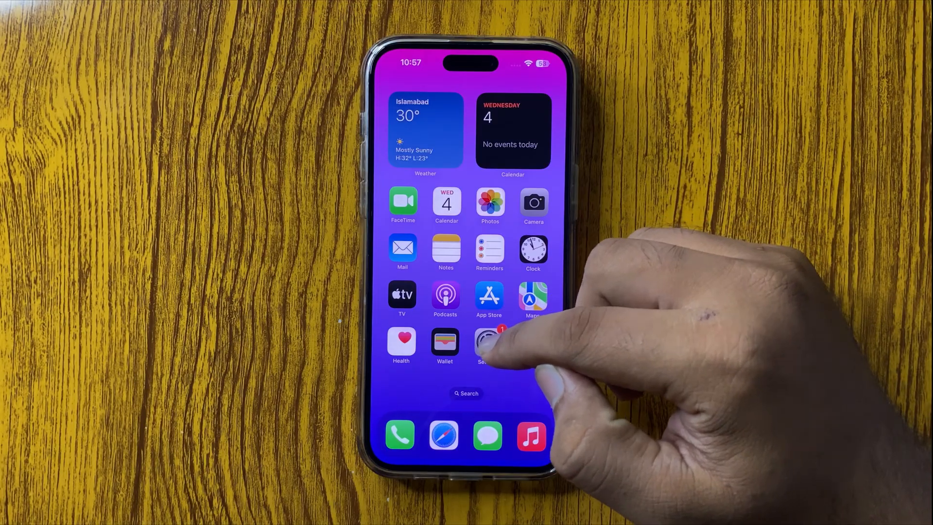
Launch Settings and go to the General page
{"action": "left_click", "coordinate": [488, 345]}
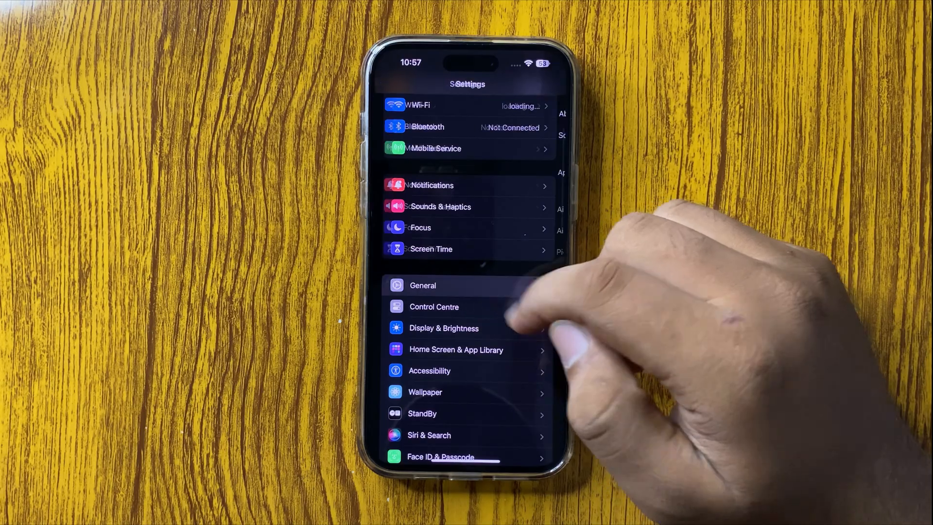
{"action": "left_click", "coordinate": [422, 285]}
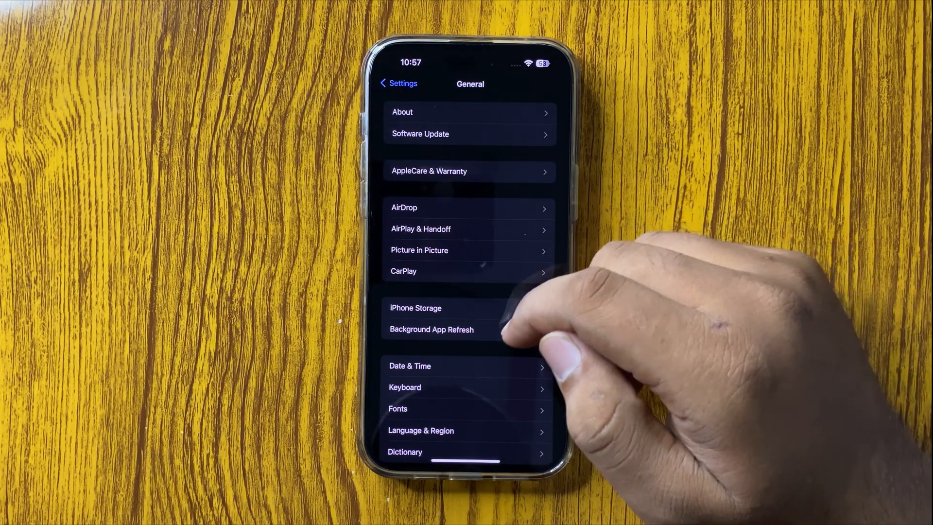
{"action": "mouse_move", "coordinate": [505, 387]}
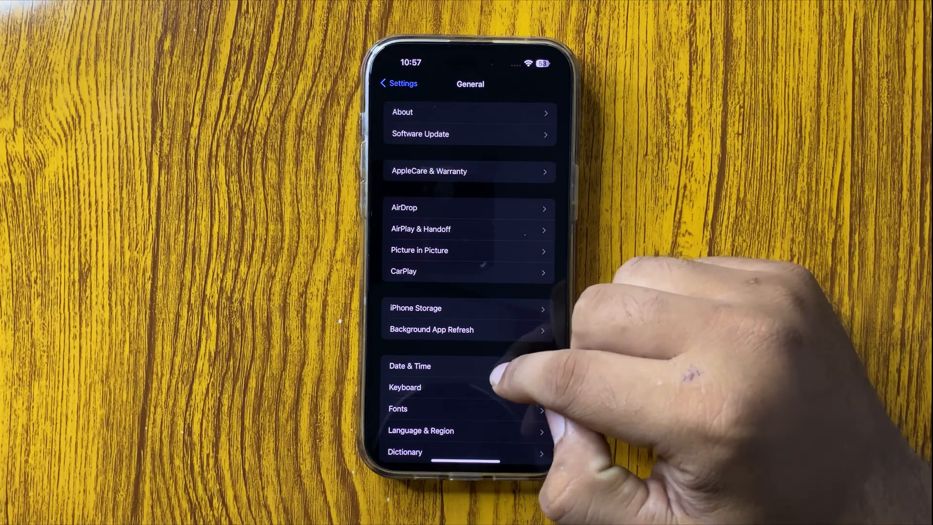
In Date & Time, toggle Set Automatically off and back on so it stays enabled
{"action": "left_click", "coordinate": [409, 365]}
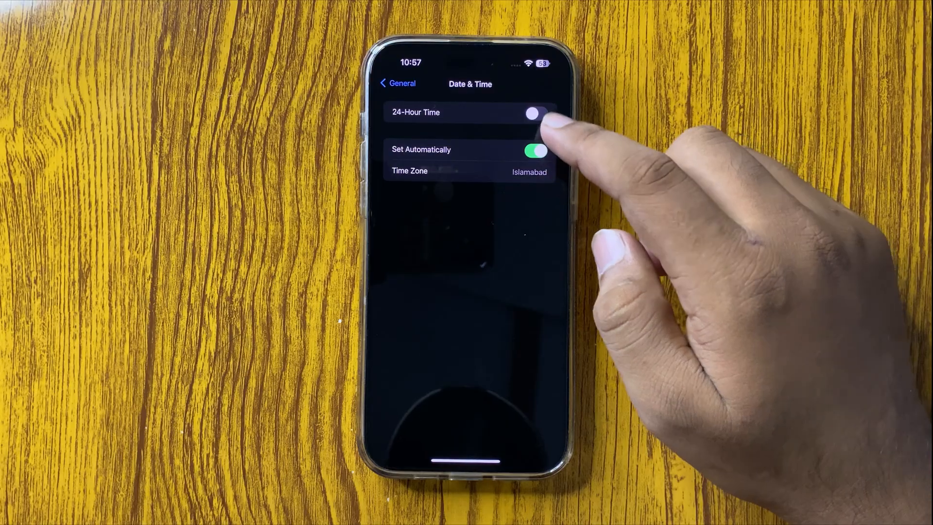
{"action": "left_click", "coordinate": [535, 150]}
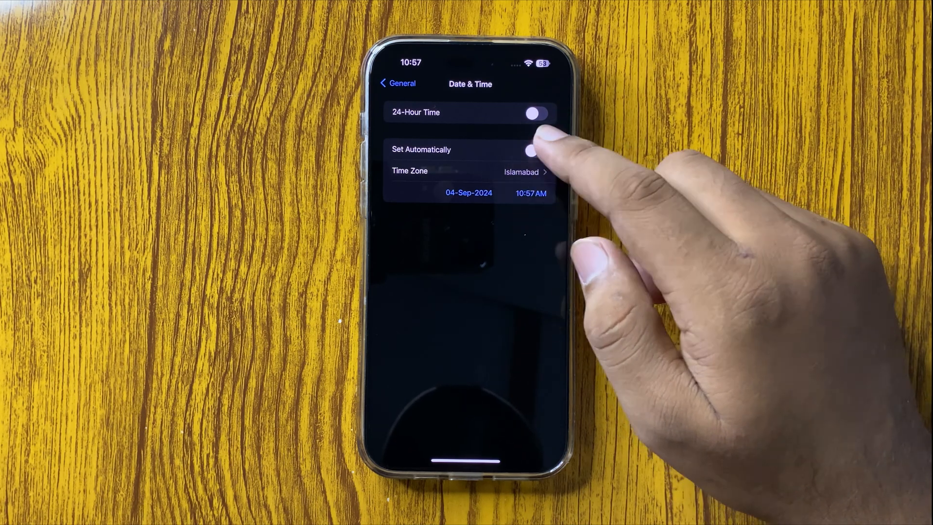
{"action": "left_click", "coordinate": [534, 150]}
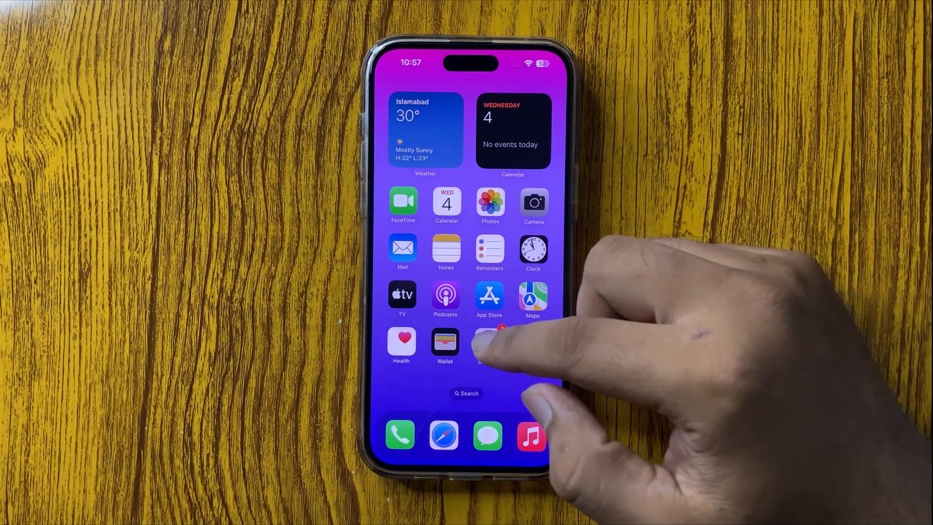
Reopen Settings > General > Transfer or Reset iPhone and show the Reset options list
{"action": "left_click", "coordinate": [488, 345]}
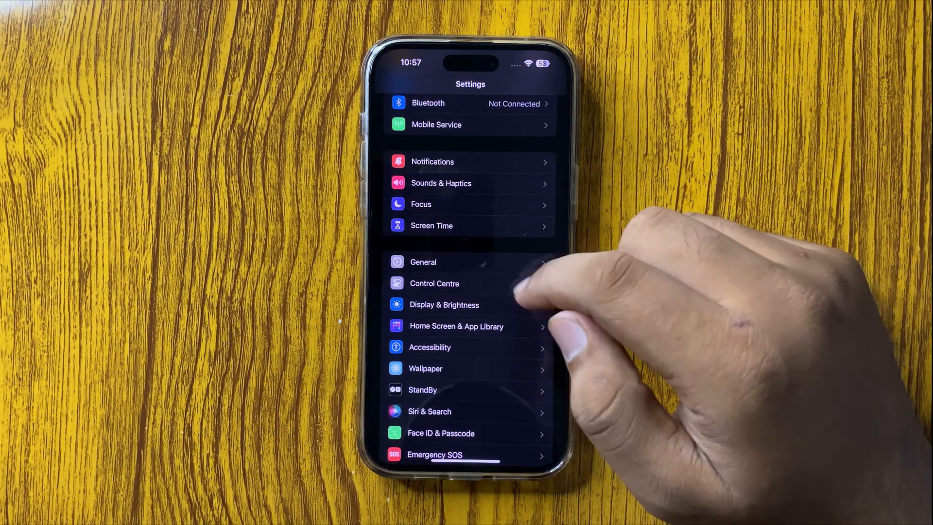
{"action": "left_click", "coordinate": [422, 262]}
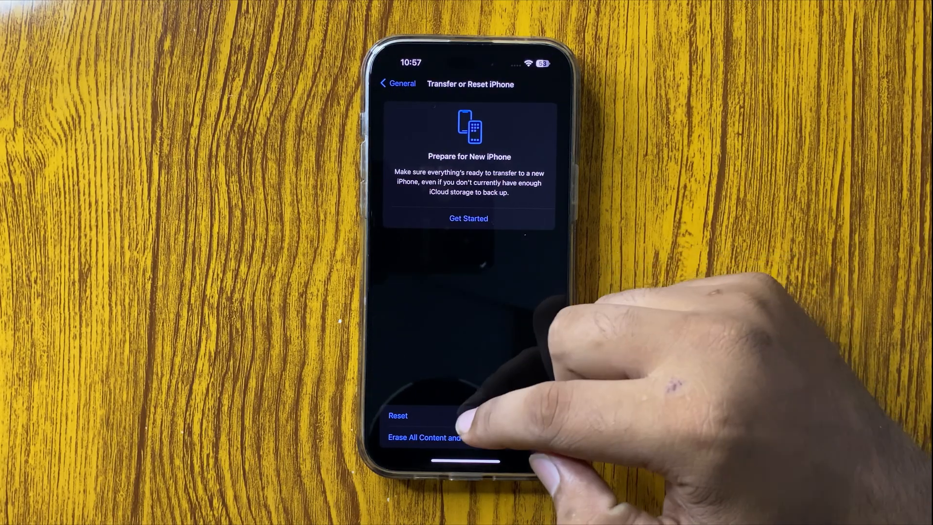
{"action": "left_click", "coordinate": [397, 416]}
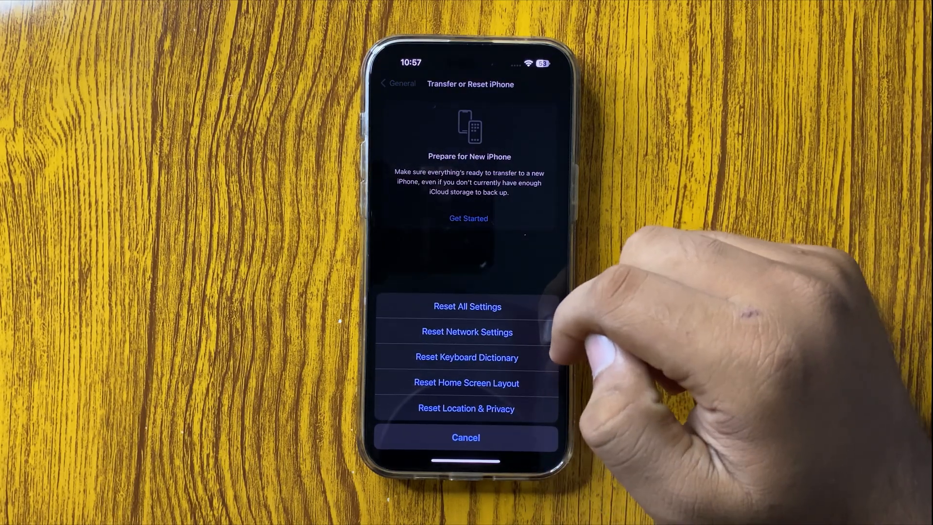